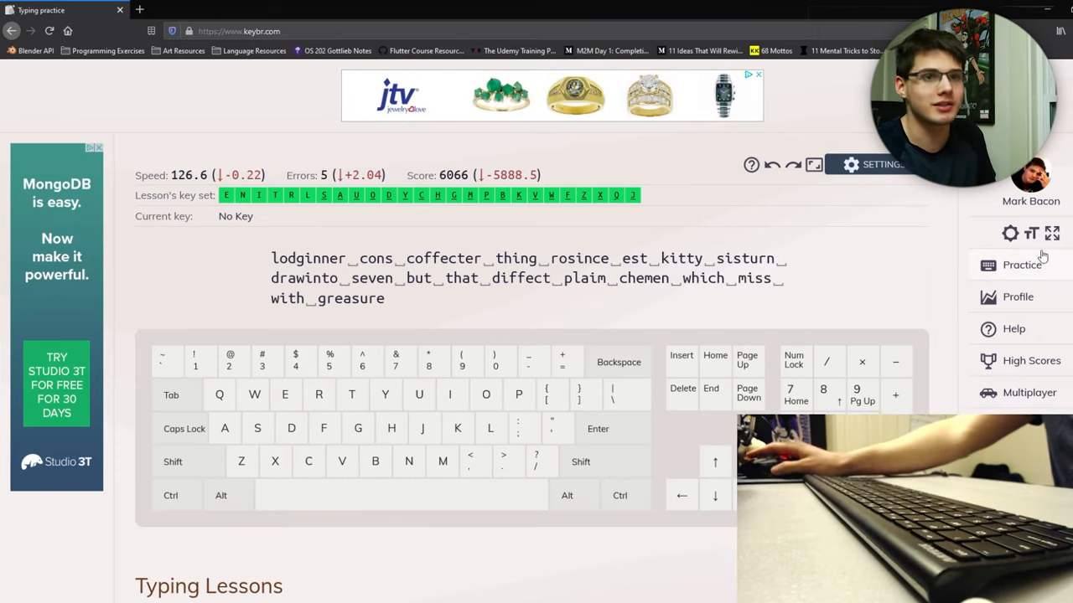
# Browse the Keybr profile statistics, histograms and key heatmap, then return to the top
pyautogui.click(1018, 296)
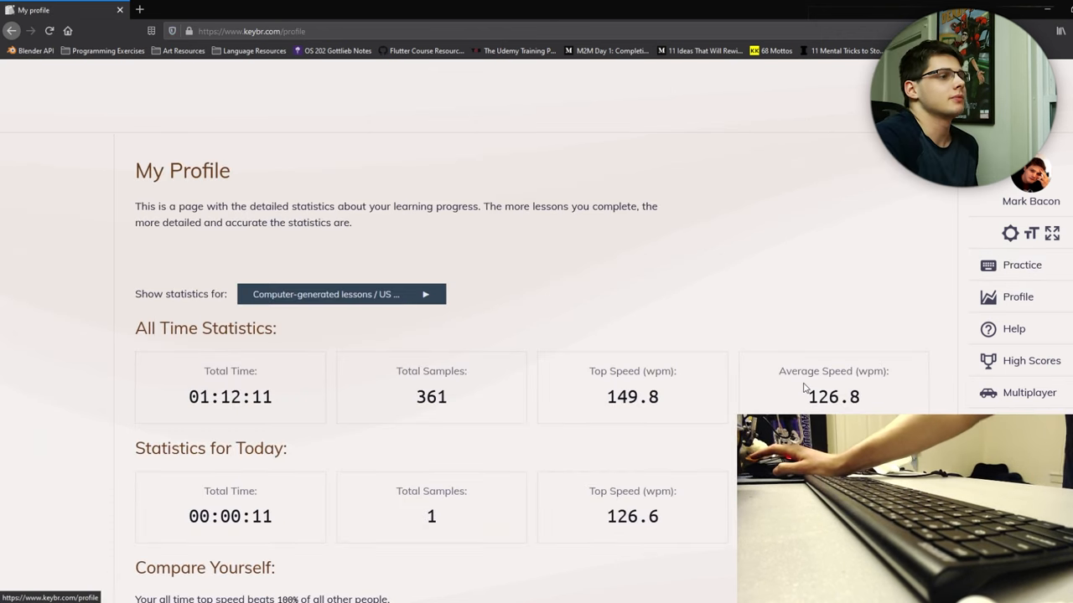
pyautogui.scroll(-3)
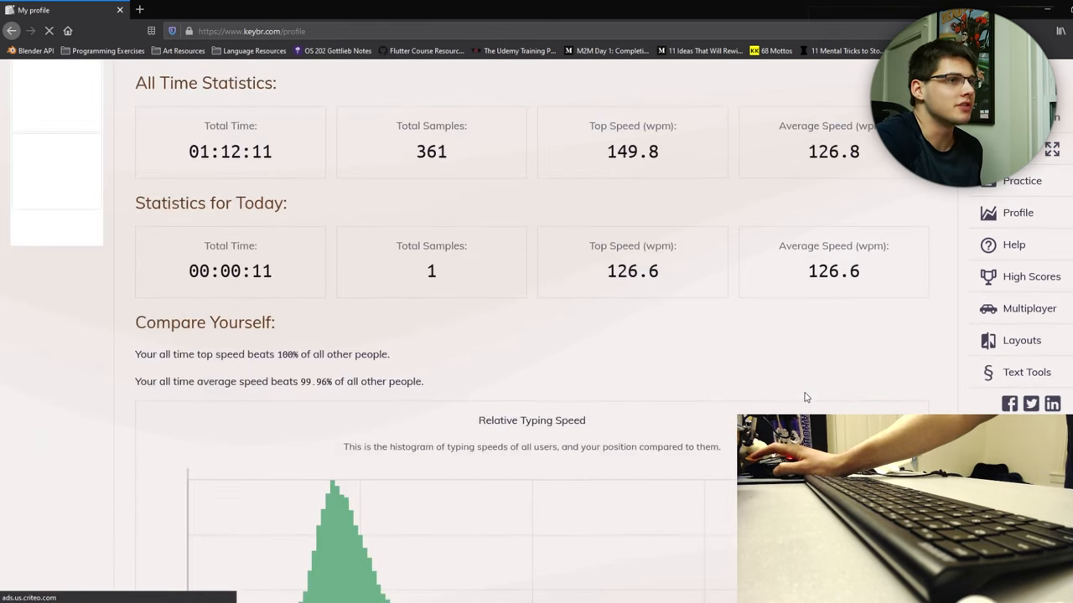
pyautogui.scroll(-3)
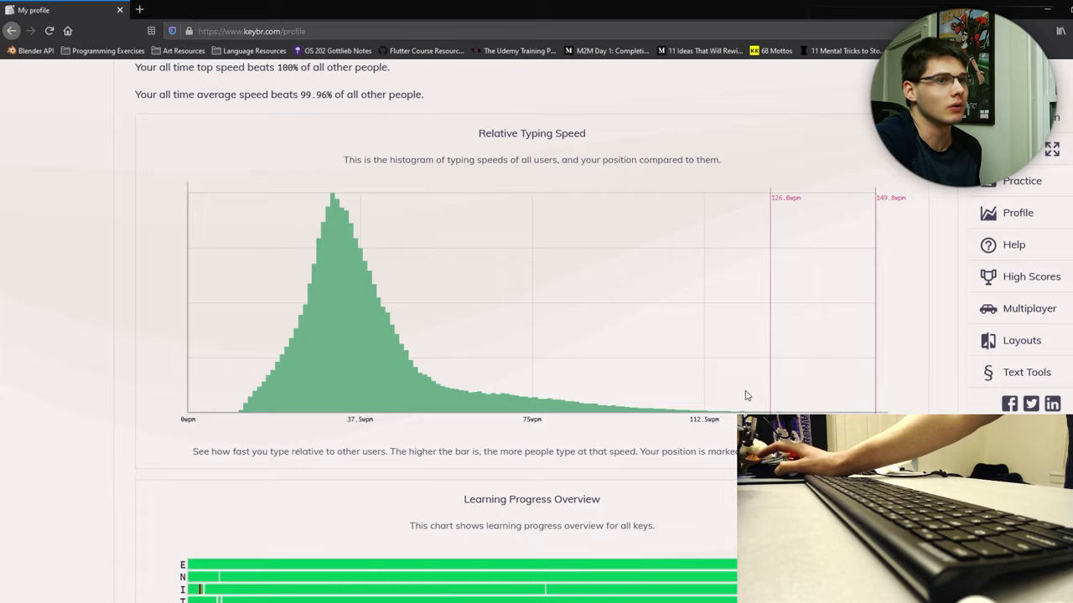
pyautogui.scroll(-3)
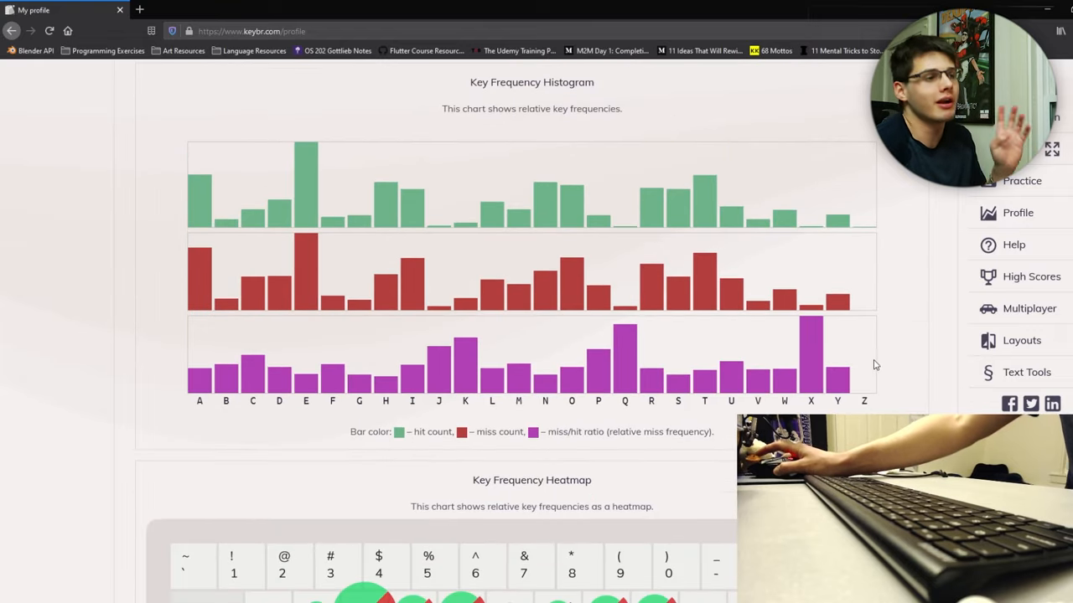
pyautogui.scroll(-3)
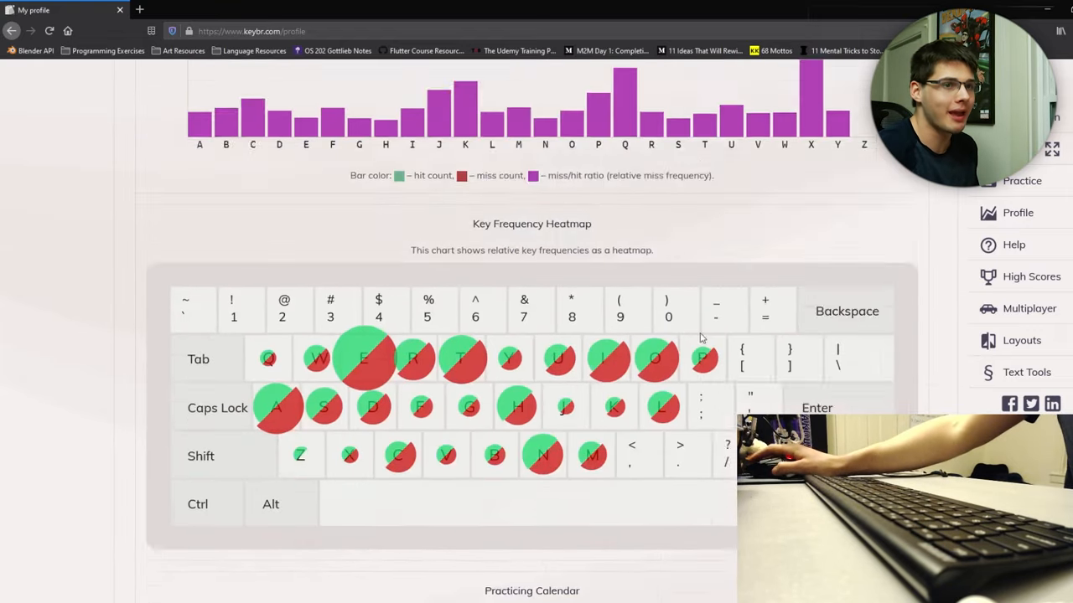
pyautogui.scroll(3)
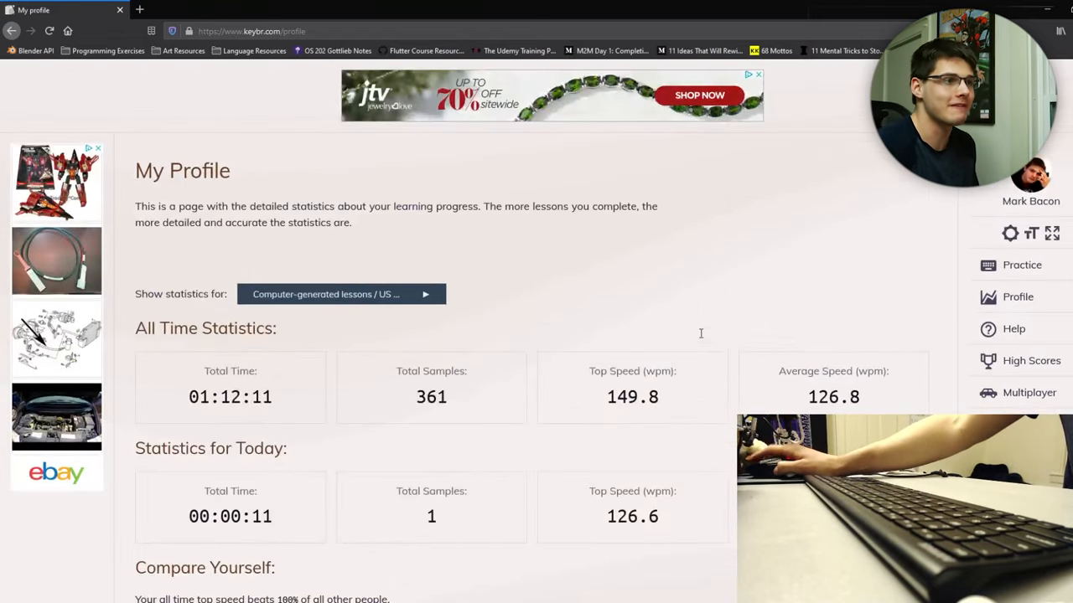
pyautogui.moveTo(688, 312)
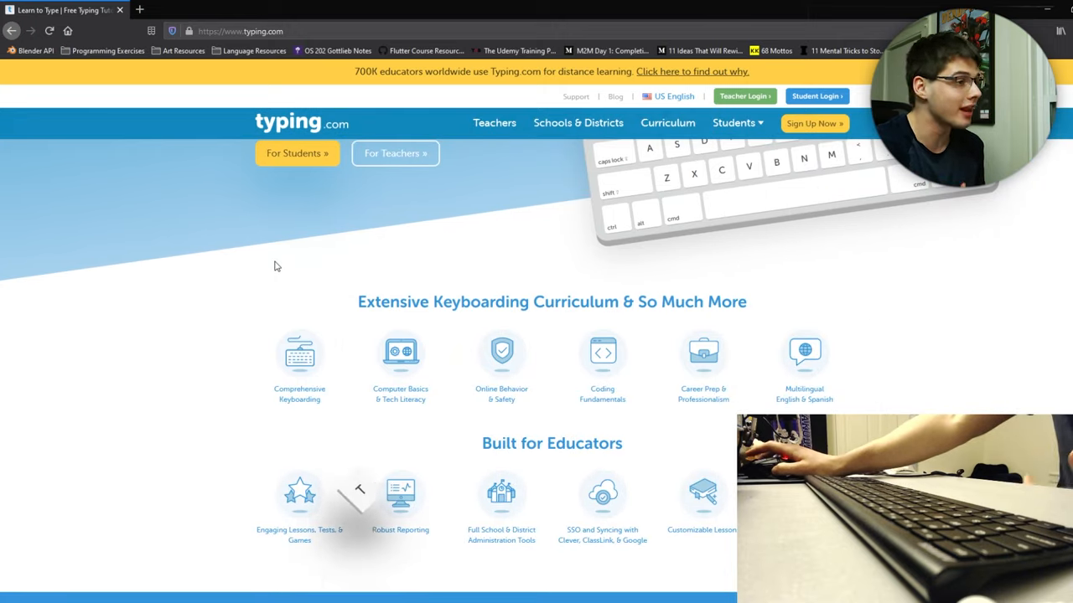
# Scroll the Typing.com homepage and accept the 'Do it!' level-up popup
pyautogui.scroll(-3)
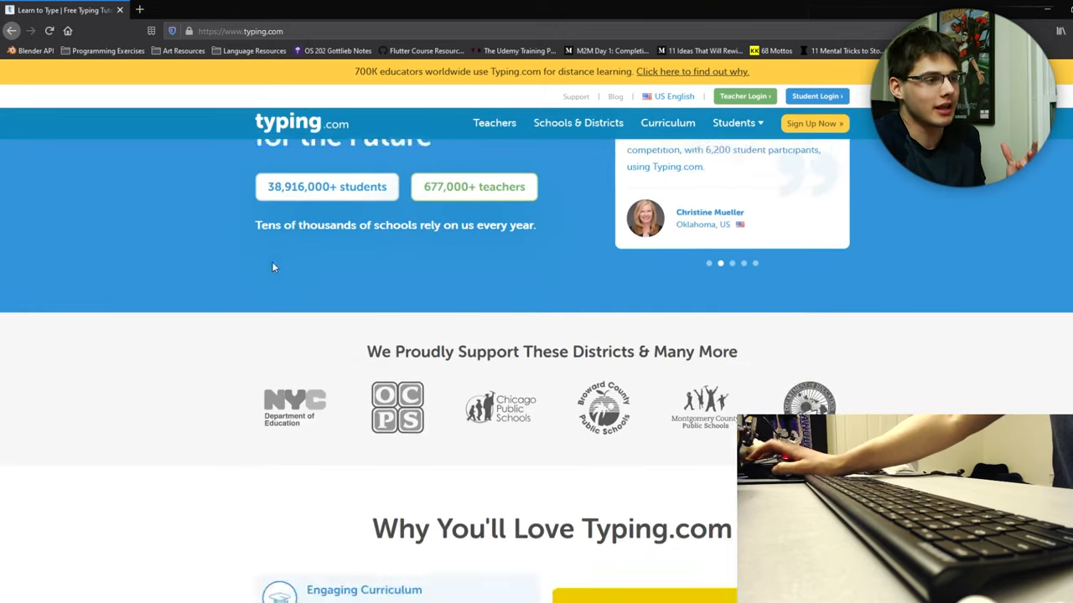
pyautogui.scroll(-3)
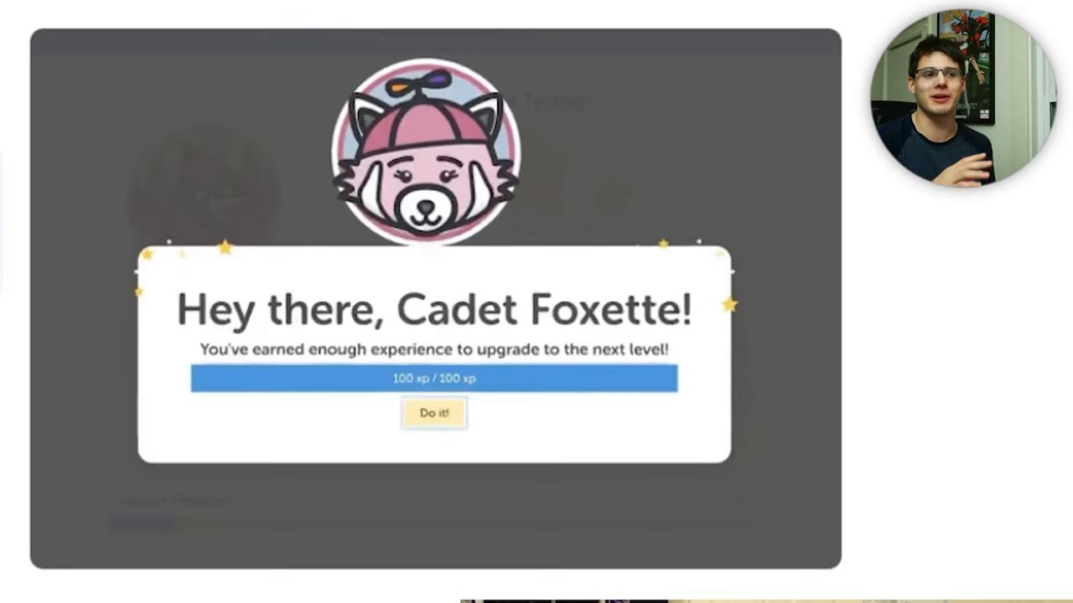
pyautogui.click(435, 413)
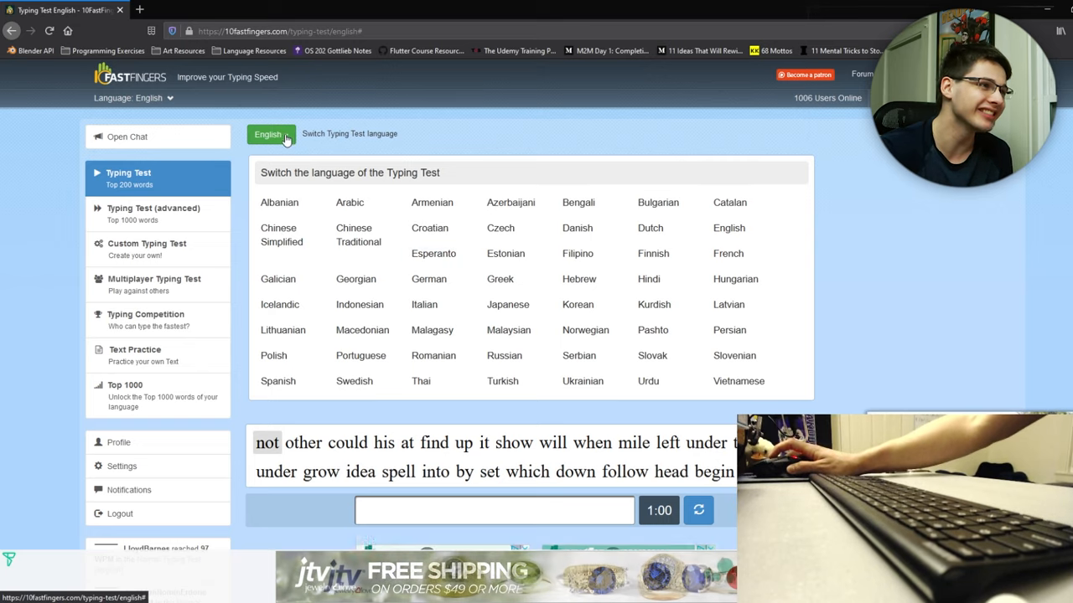
# Close the language list on the English Top 200 words typing test
pyautogui.click(267, 134)
pyautogui.write('which')
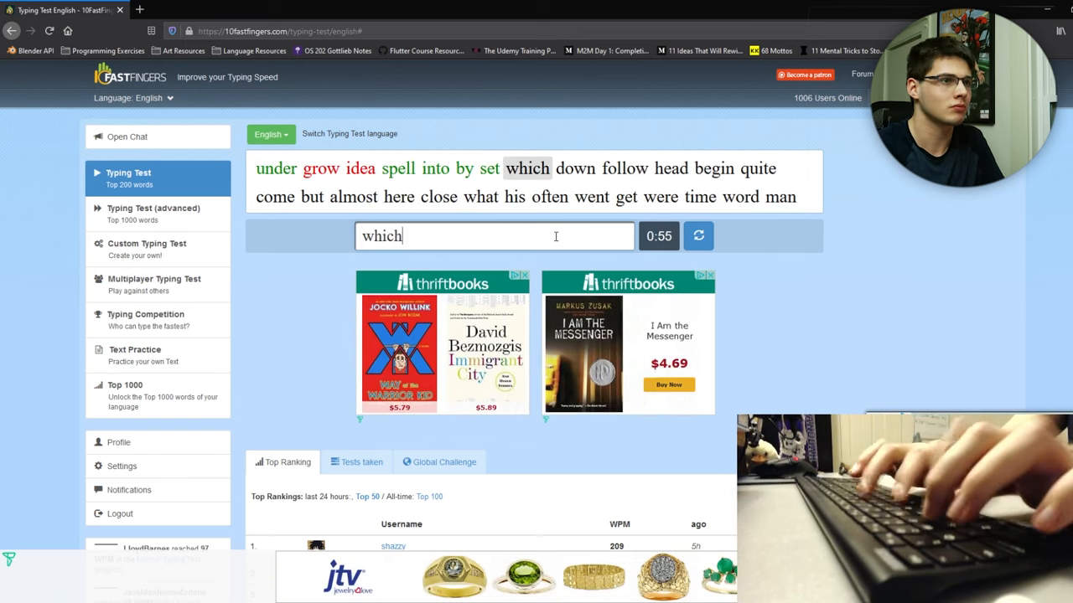
# Type the displayed English words into the test input box
pyautogui.write('foll')
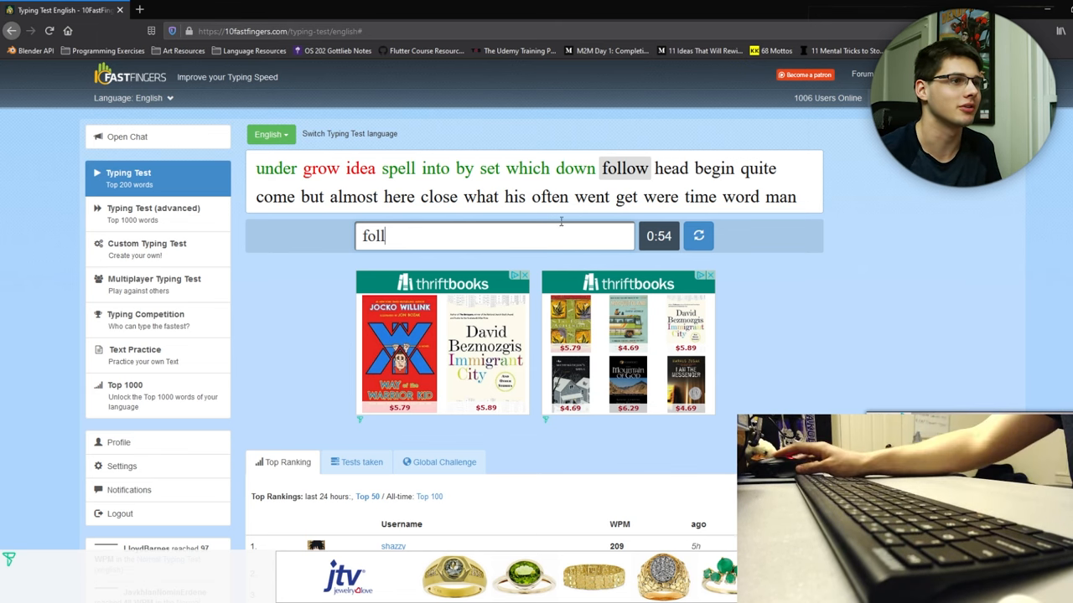
pyautogui.write('letter')
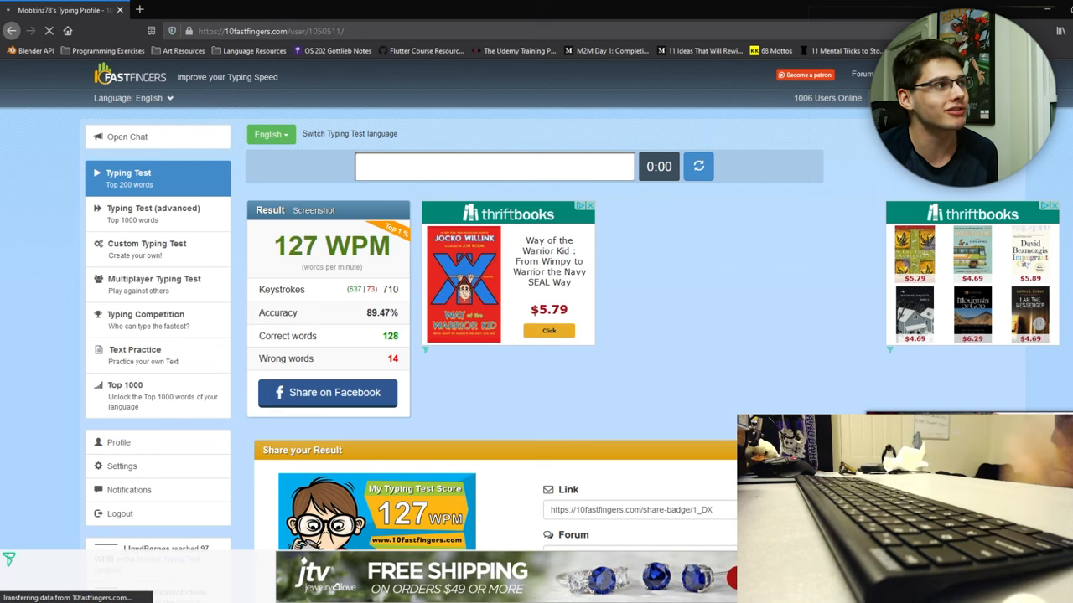
# Open the 10FastFingers user profile page from the left sidebar
pyautogui.click(118, 442)
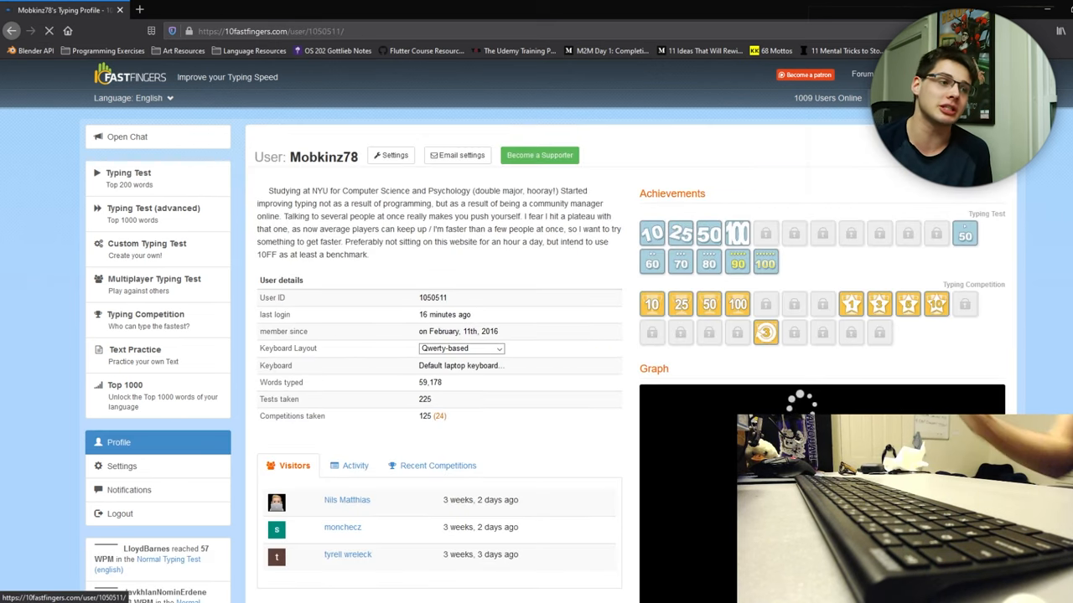